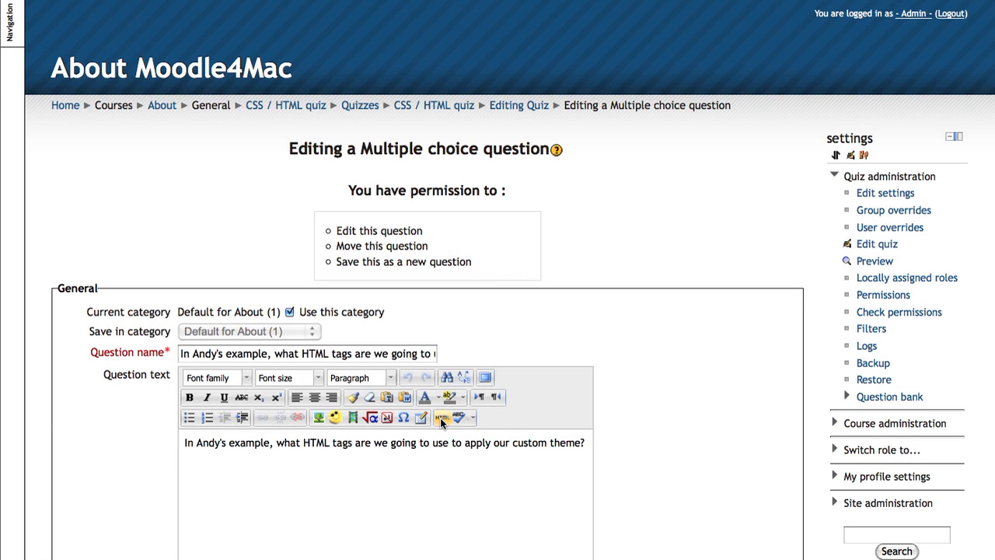
mouse_move(443, 418)
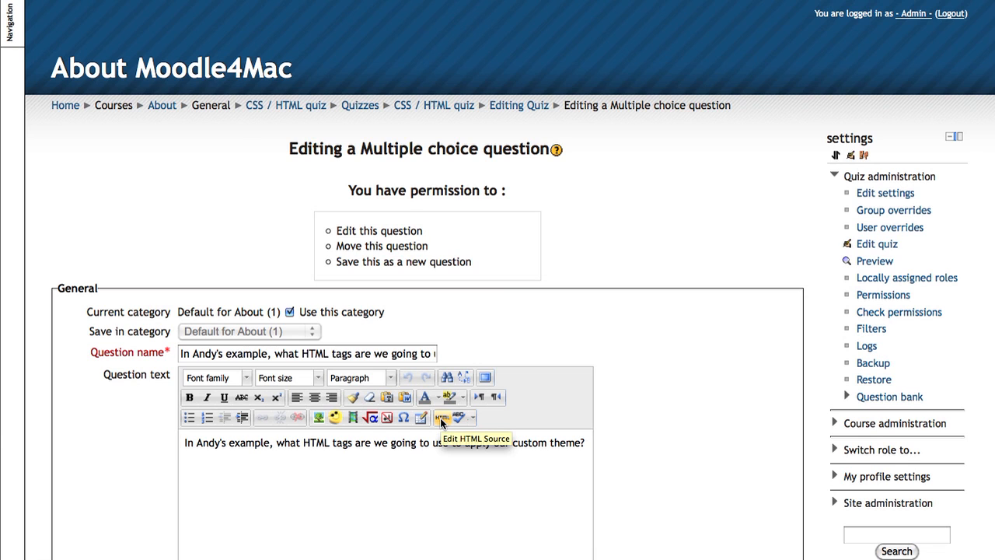
In the question text's HTML source, replace the paragraph tags with <div class="andy">.
left_click(443, 418)
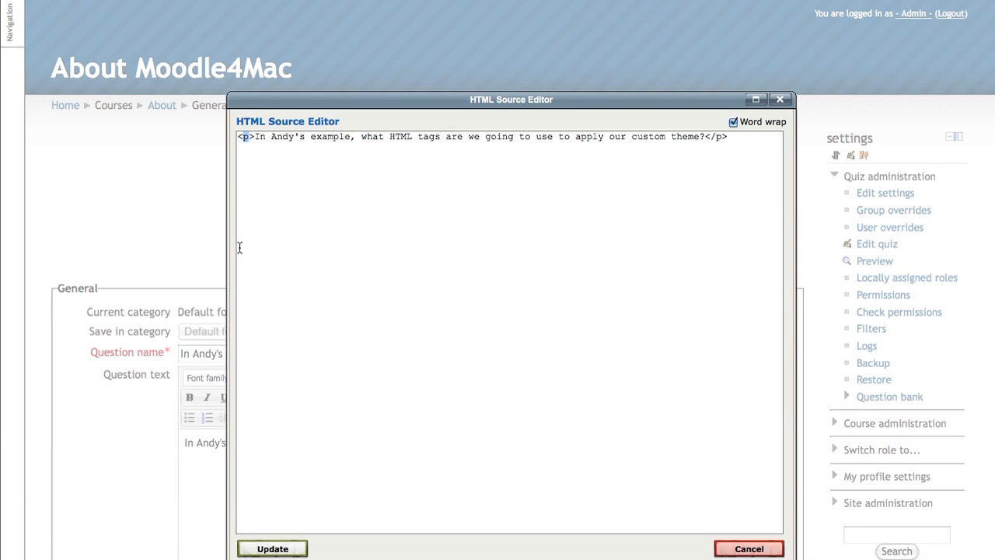
type("div")
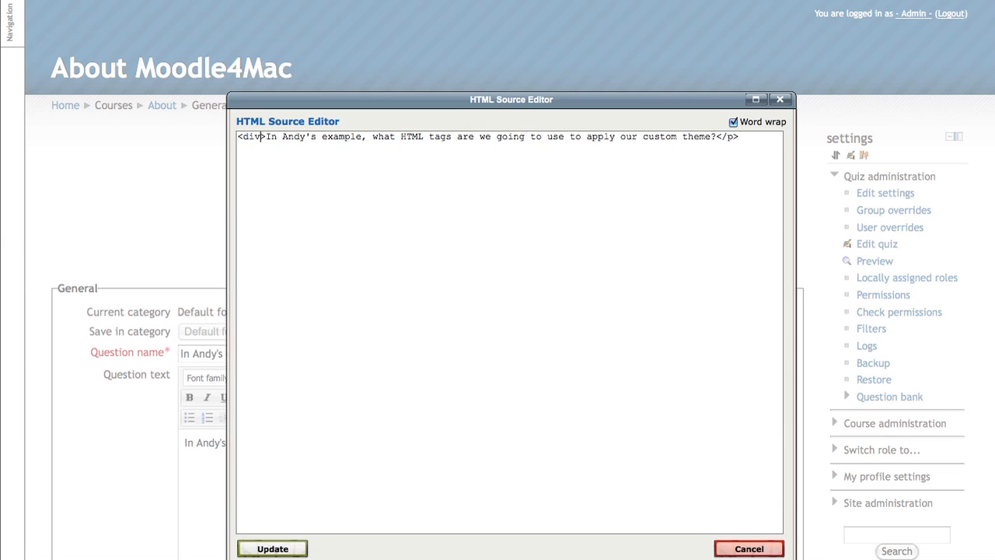
type("class=\"andy")
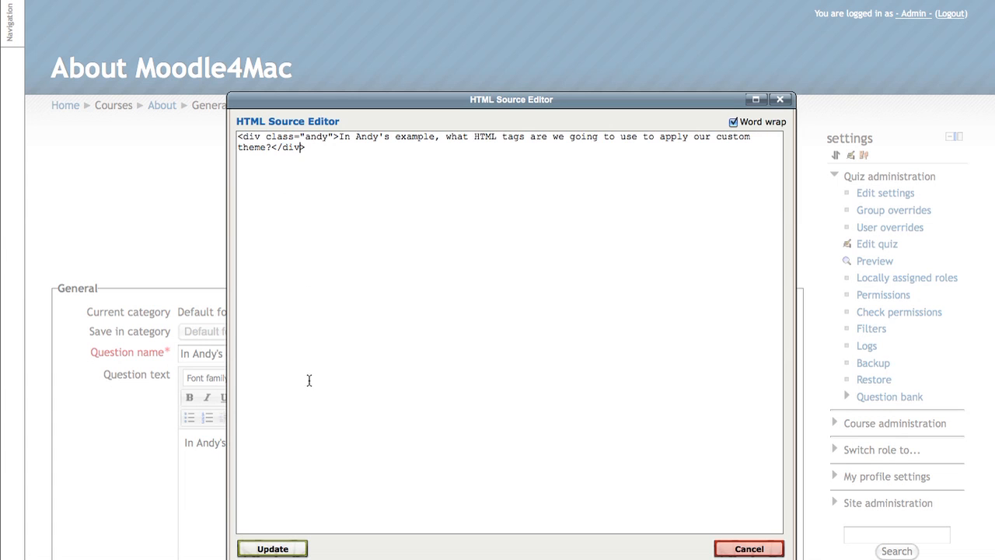
left_click(272, 548)
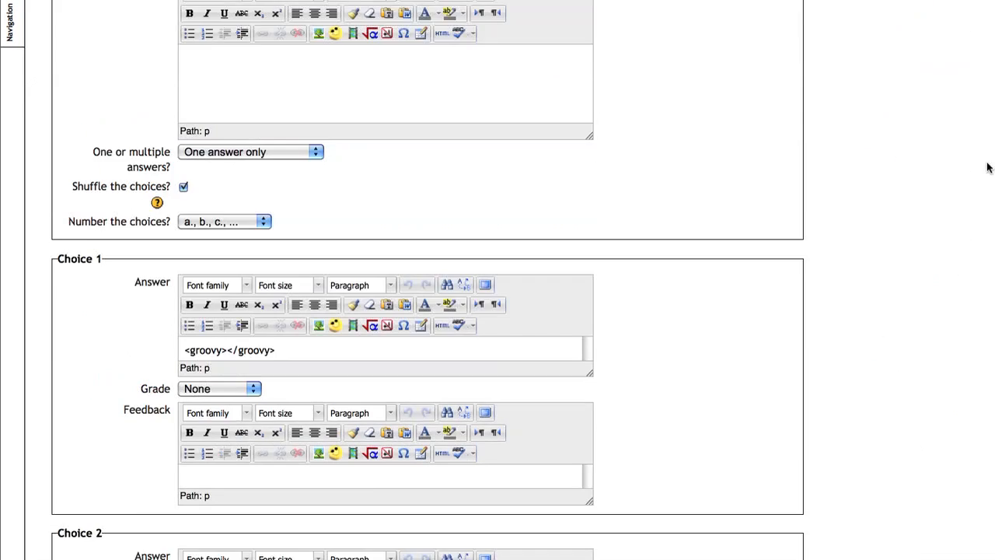
Save the multiple choice question and preview it from the Editing quiz page.
scroll("down", 3)
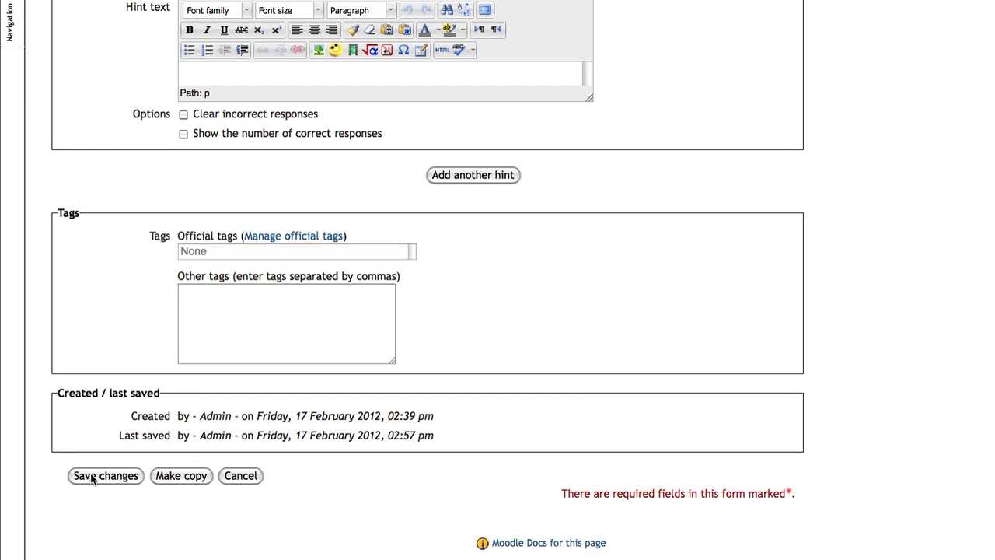
left_click(105, 475)
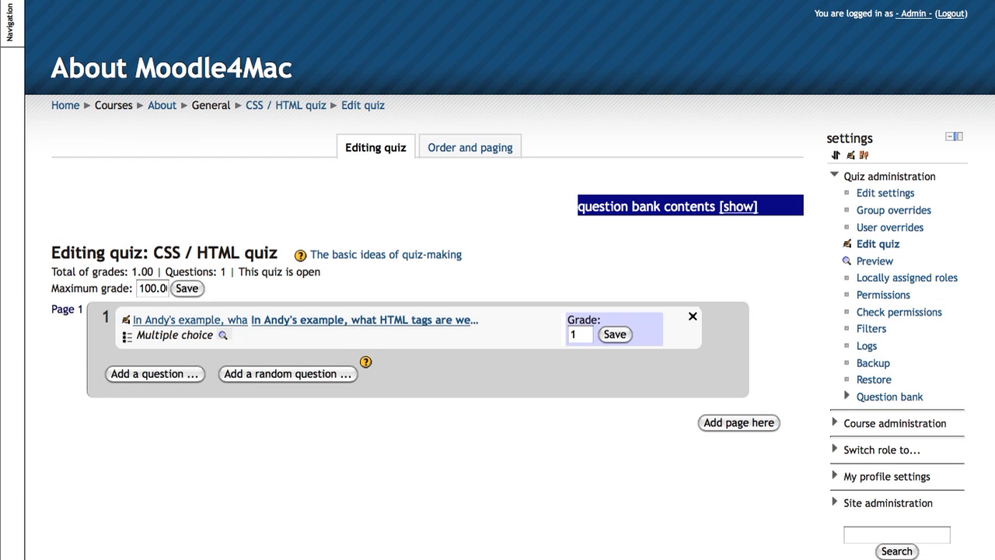
left_click(224, 335)
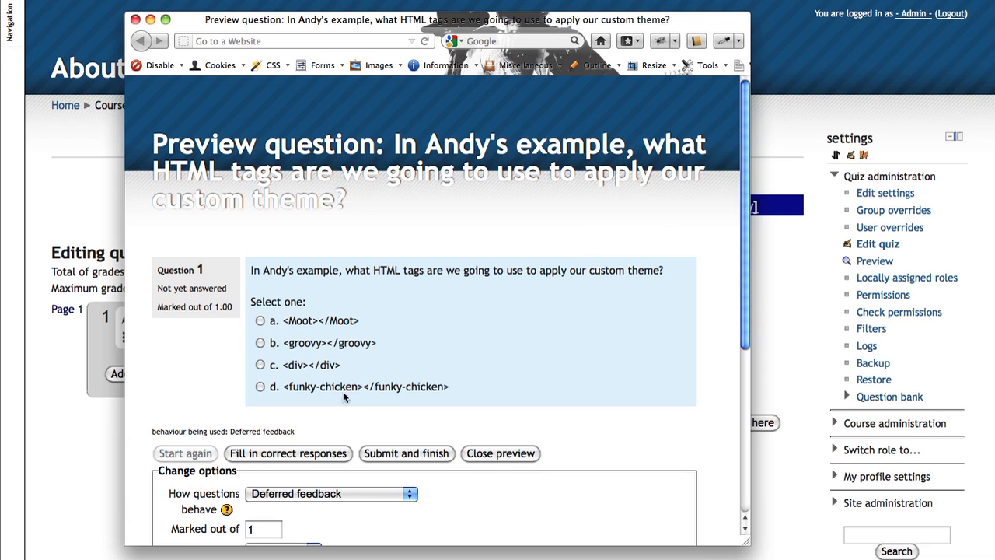
mouse_move(344, 350)
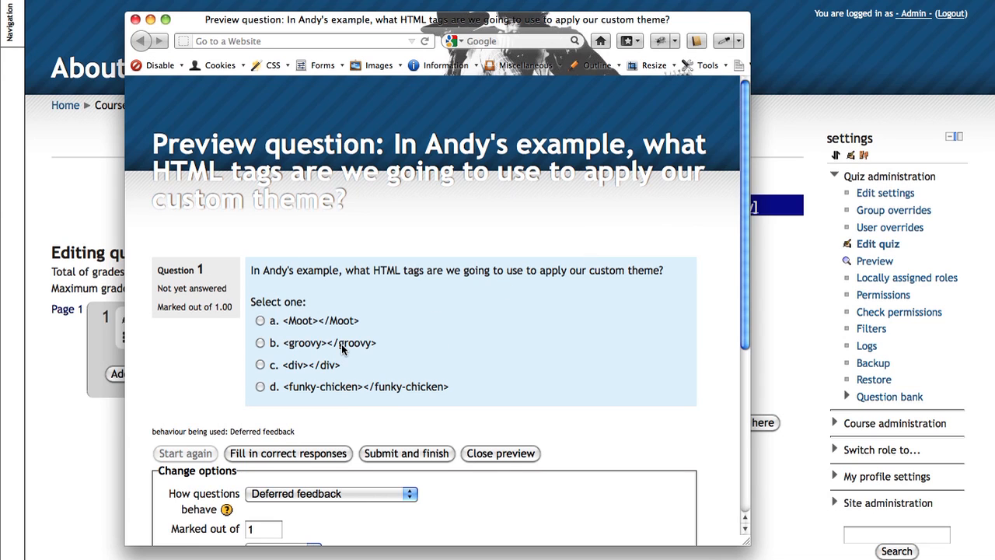
mouse_move(283, 287)
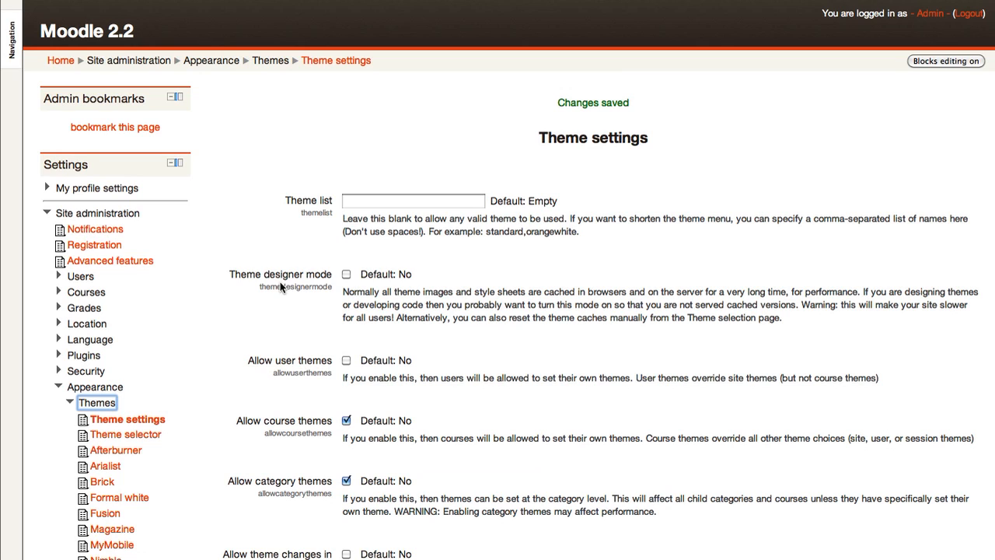
mouse_move(280, 286)
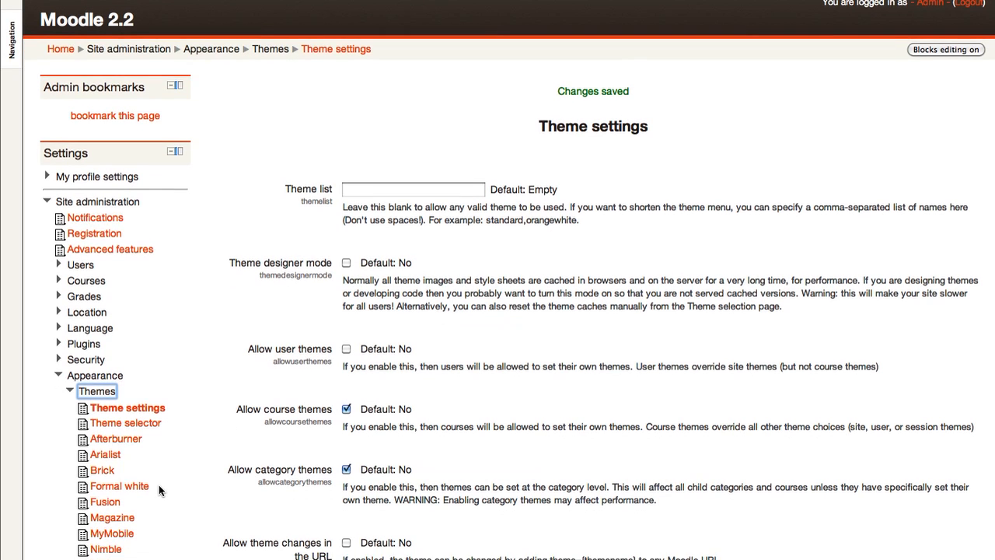
Add an .andy rule with orange background, black border and padding to Nonzero's Custom CSS.
scroll("down", 3)
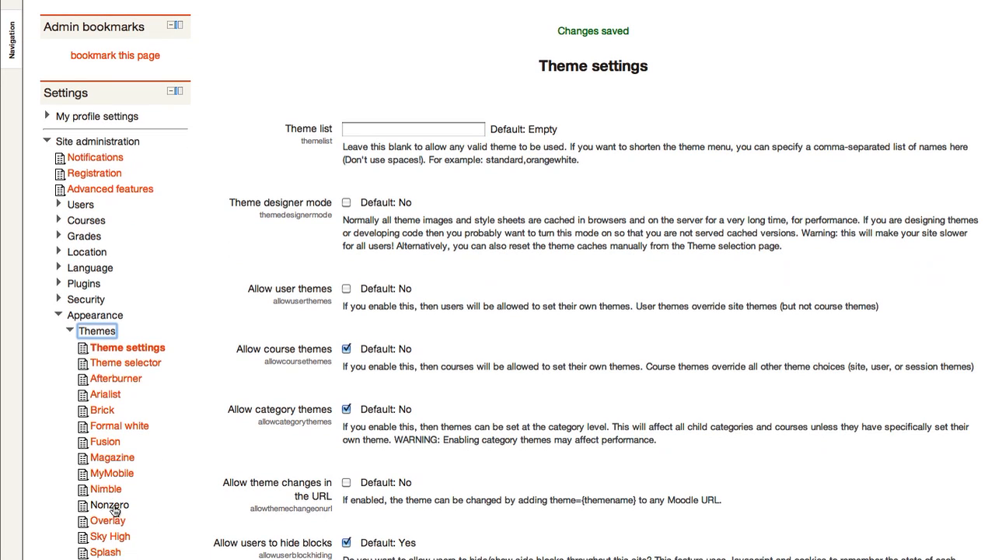
left_click(110, 504)
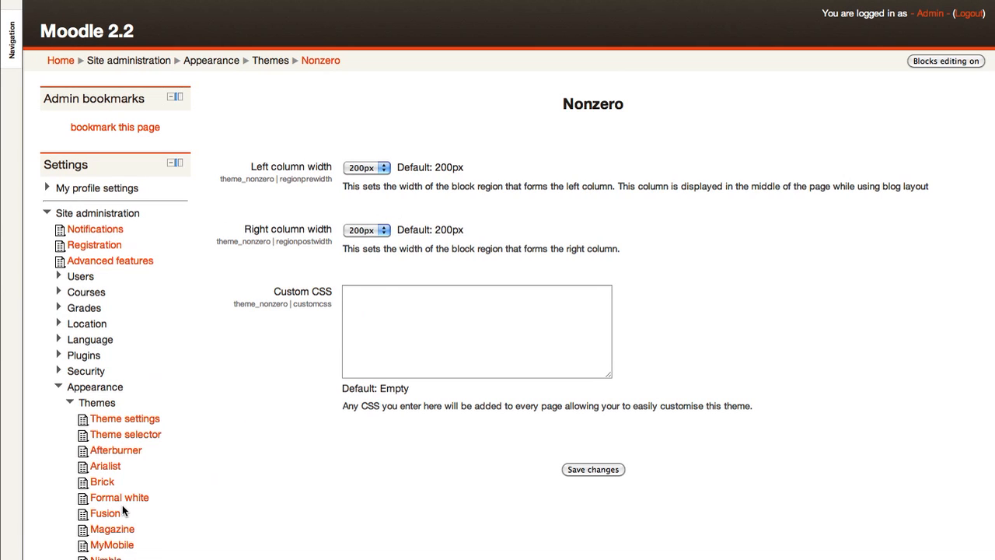
mouse_move(132, 505)
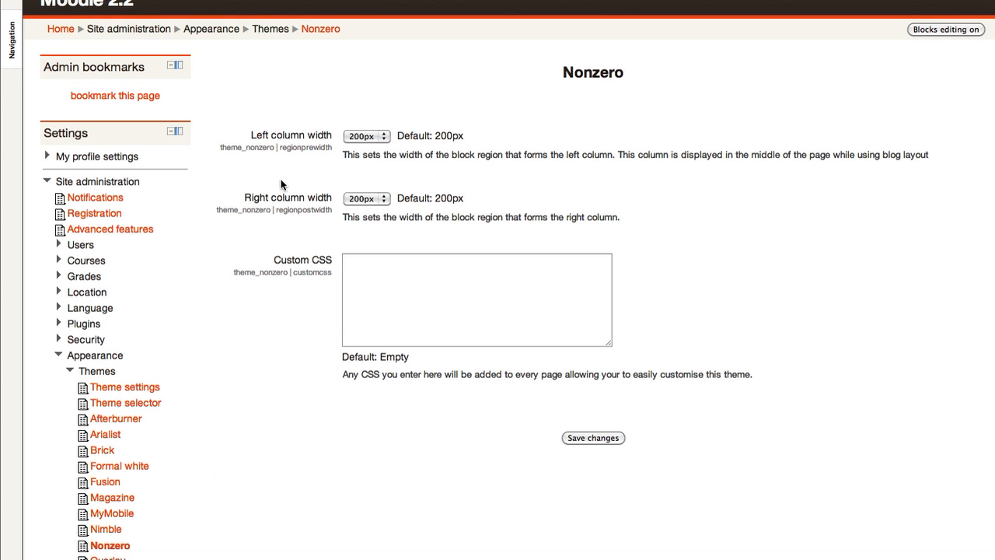
left_click(476, 299)
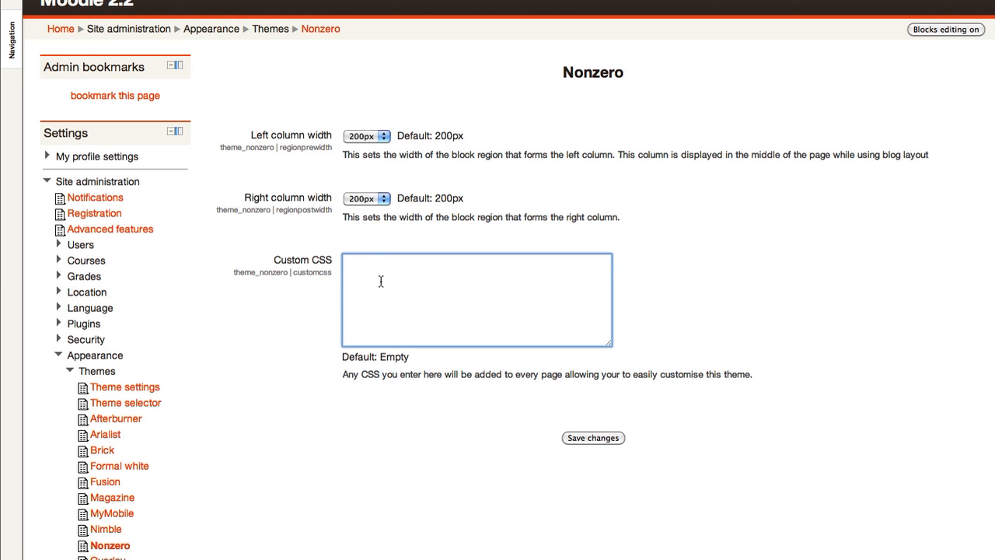
type(".andy {")
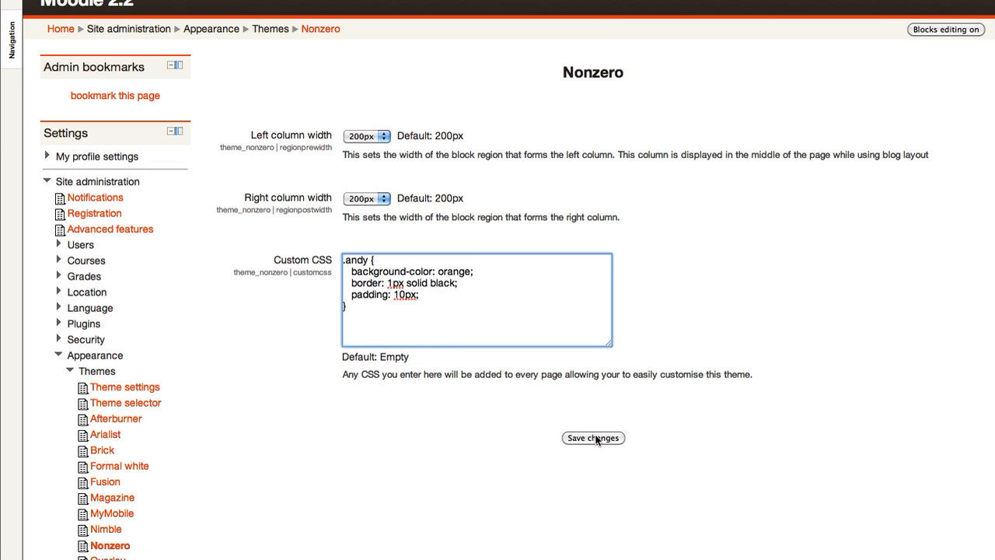
left_click(593, 438)
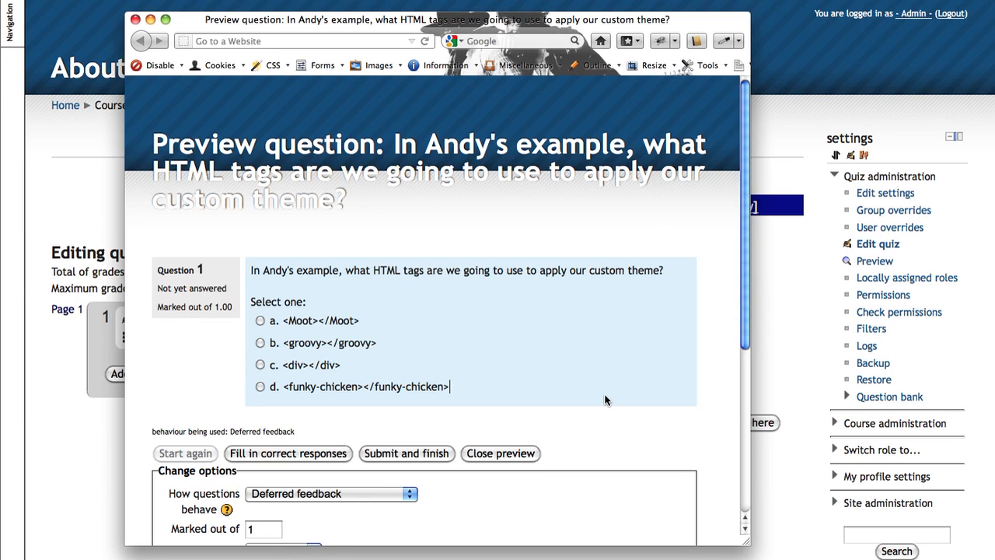
mouse_move(650, 311)
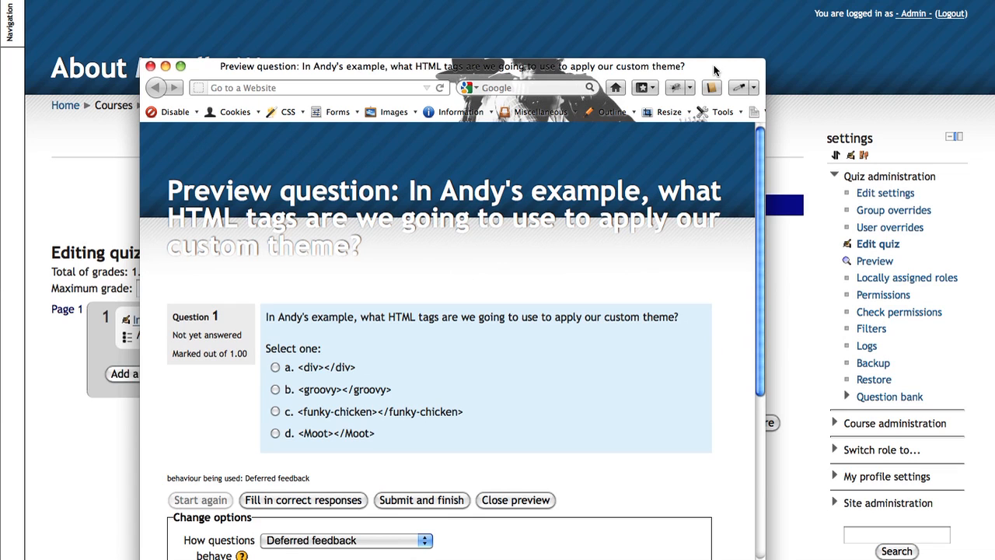
mouse_move(712, 74)
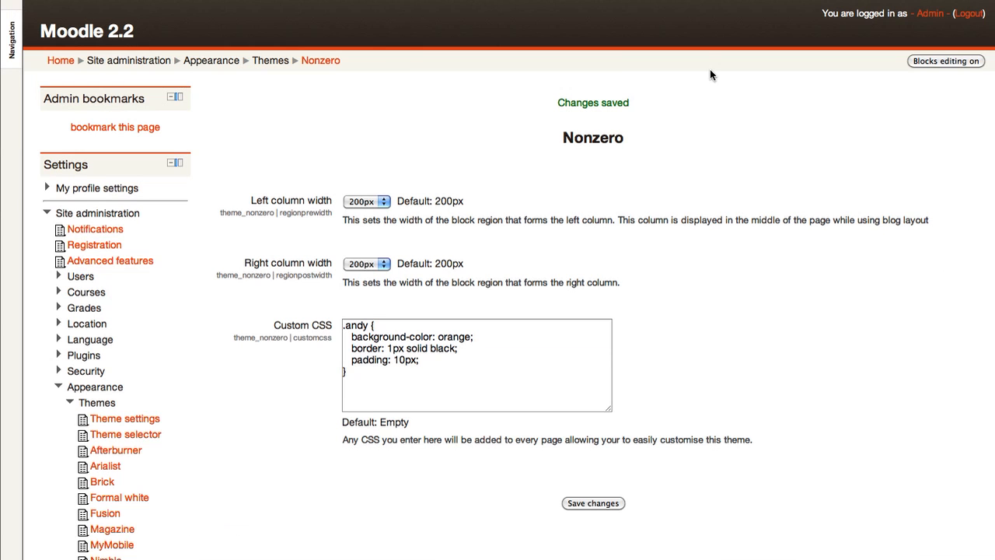
mouse_move(124, 419)
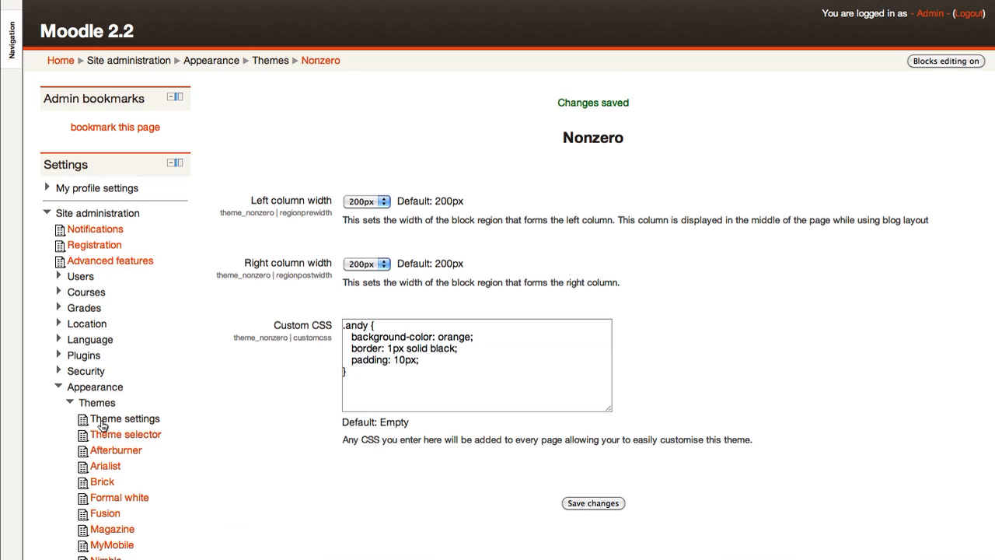
Enable Theme designer mode on the Theme settings page and save.
left_click(125, 418)
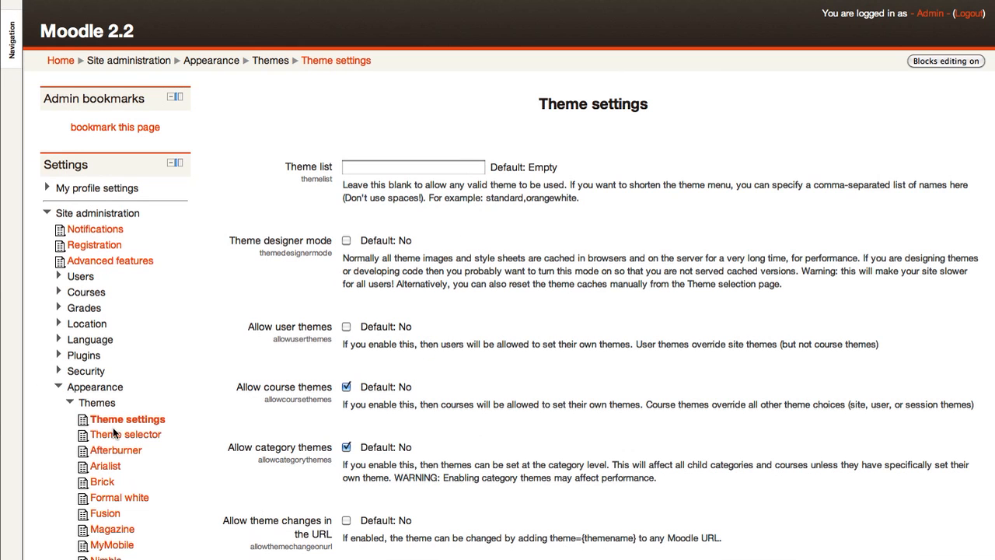
mouse_move(282, 250)
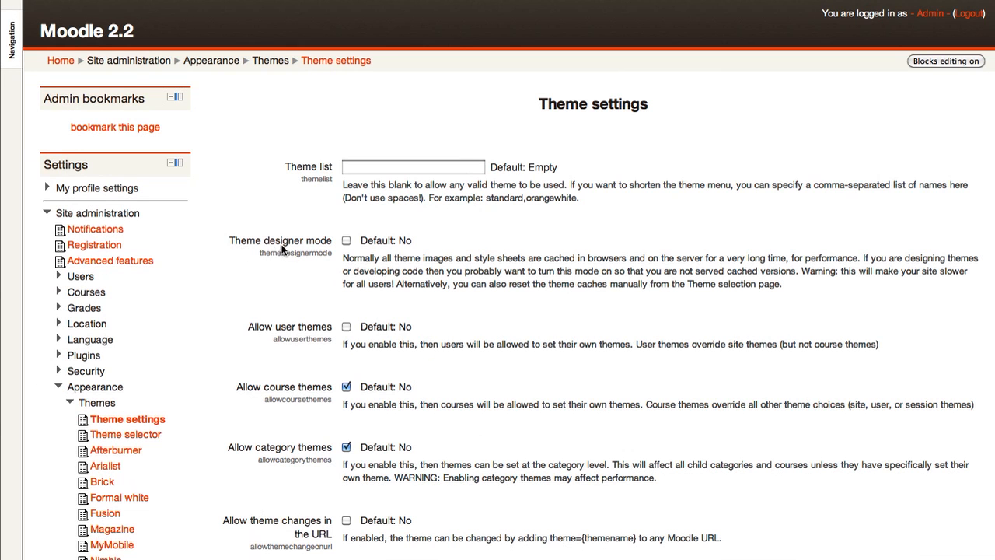
left_click(346, 239)
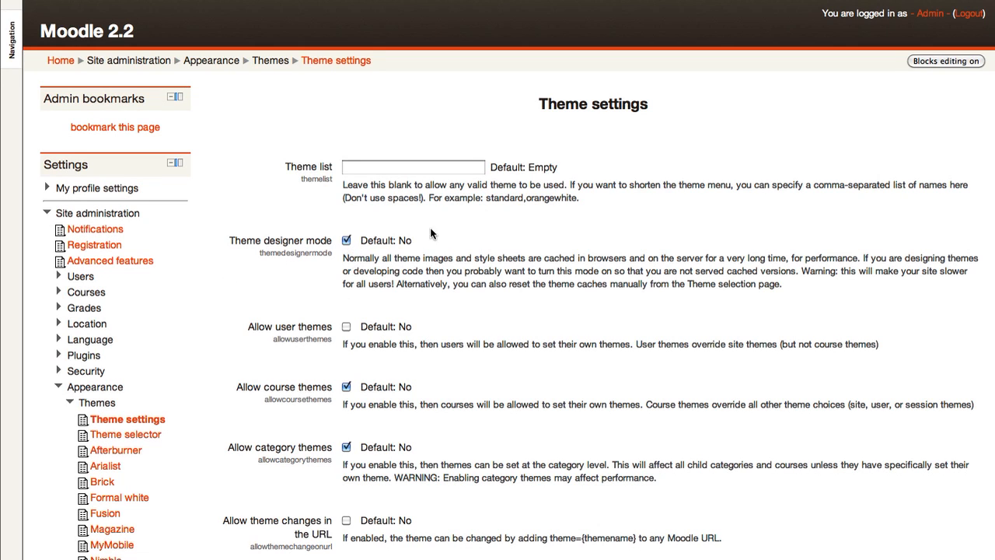
mouse_move(723, 215)
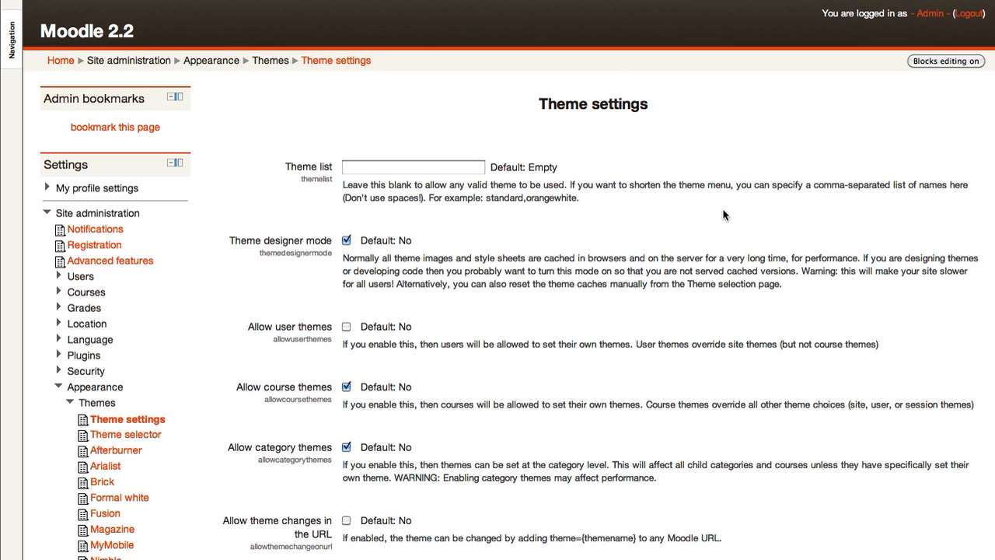
mouse_move(527, 261)
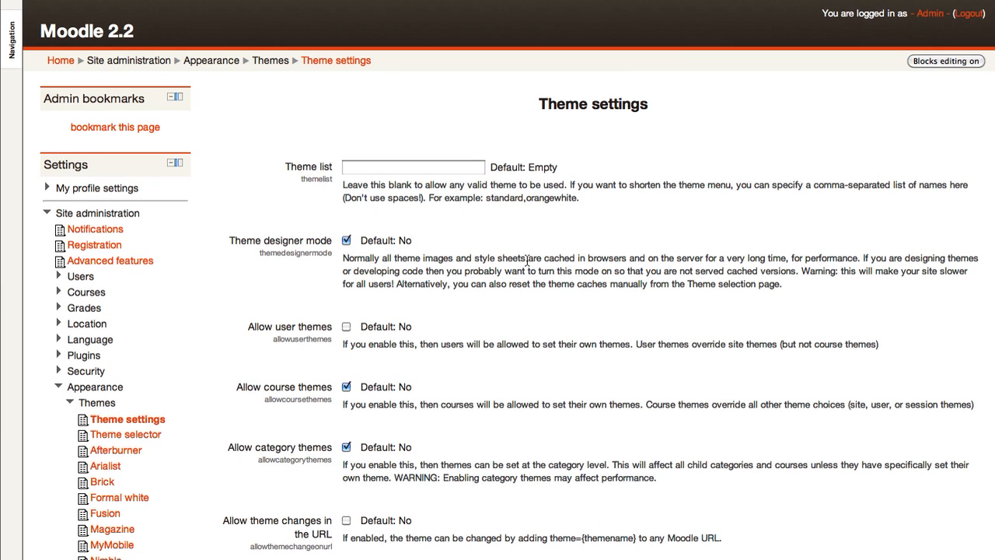
mouse_move(552, 261)
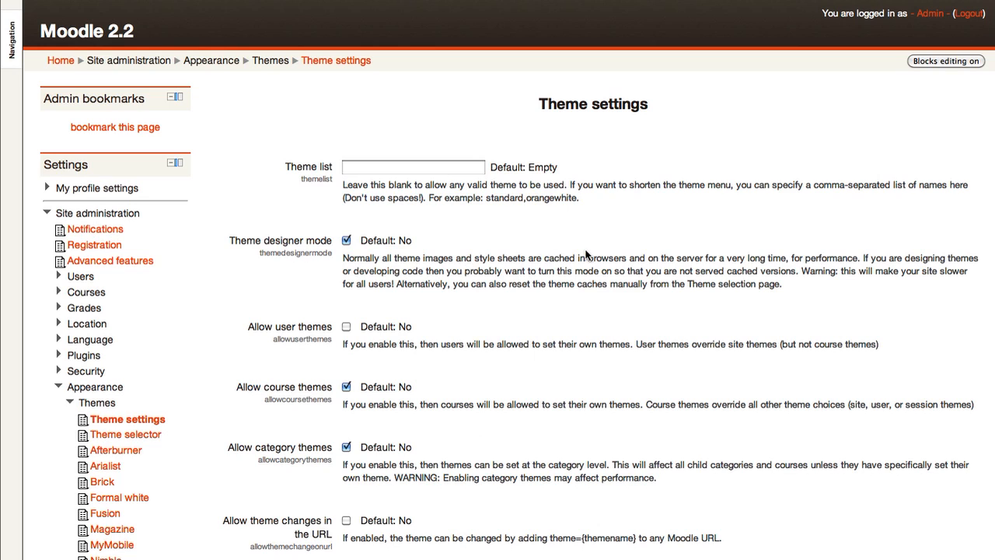
mouse_move(587, 271)
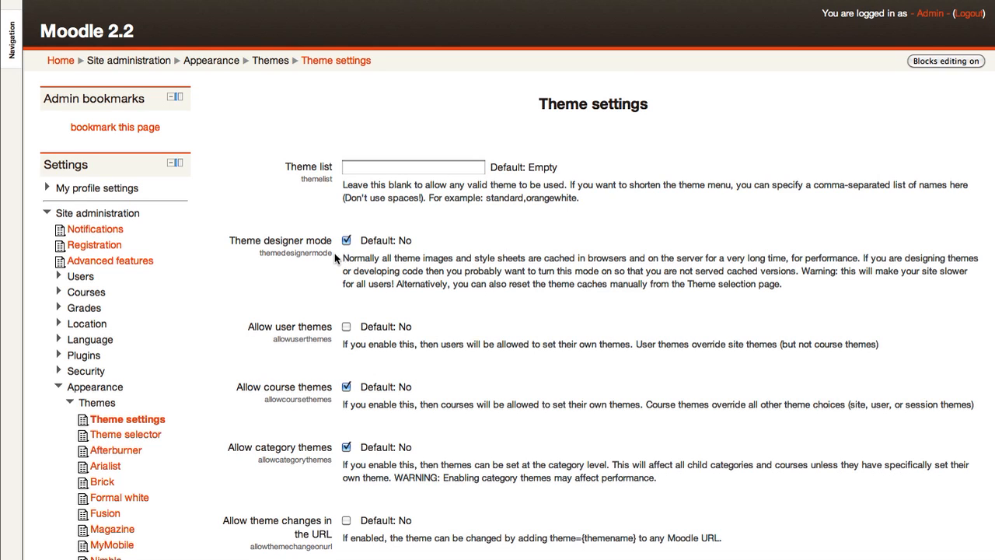
scroll("down", 3)
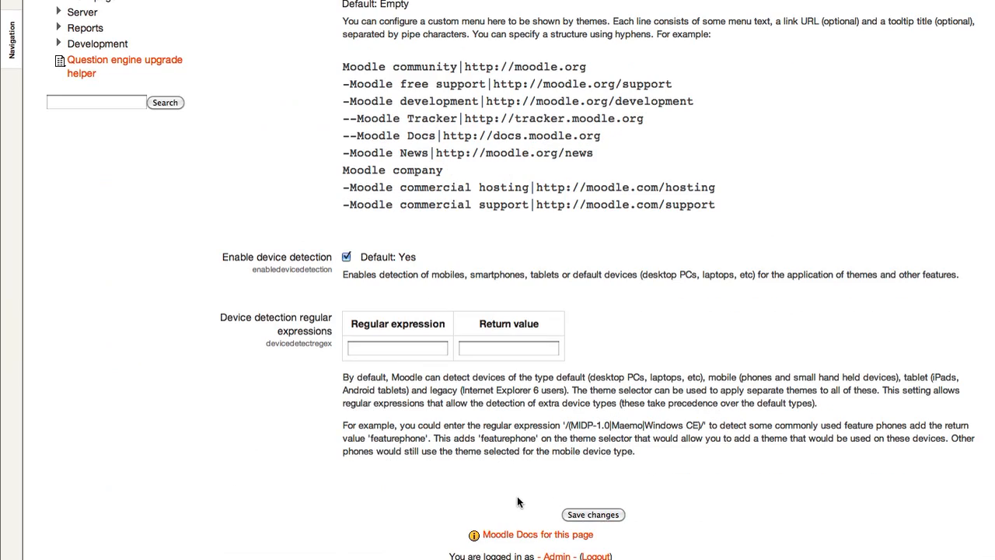
left_click(592, 514)
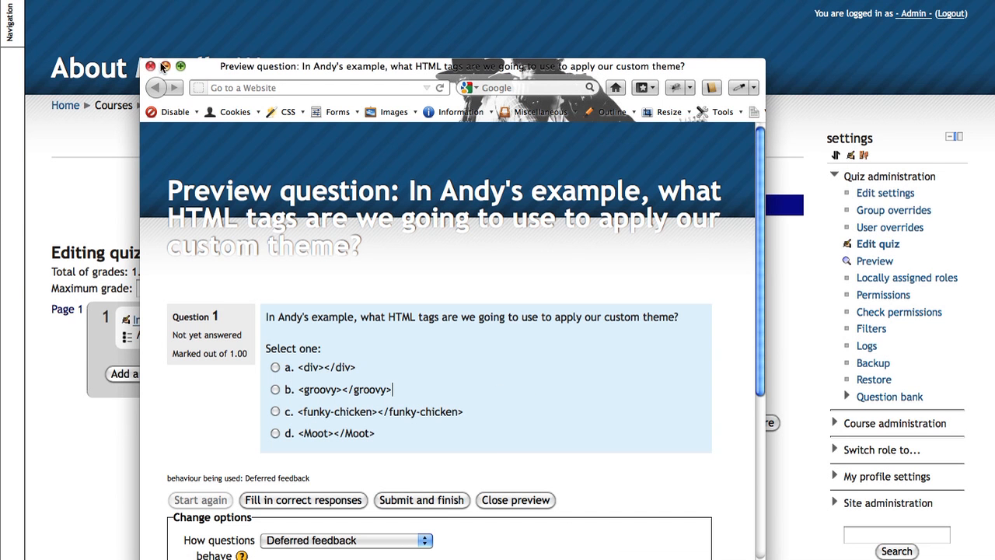
Close the unstyled preview and reopen the question preview to see the orange bordered box.
left_click(151, 66)
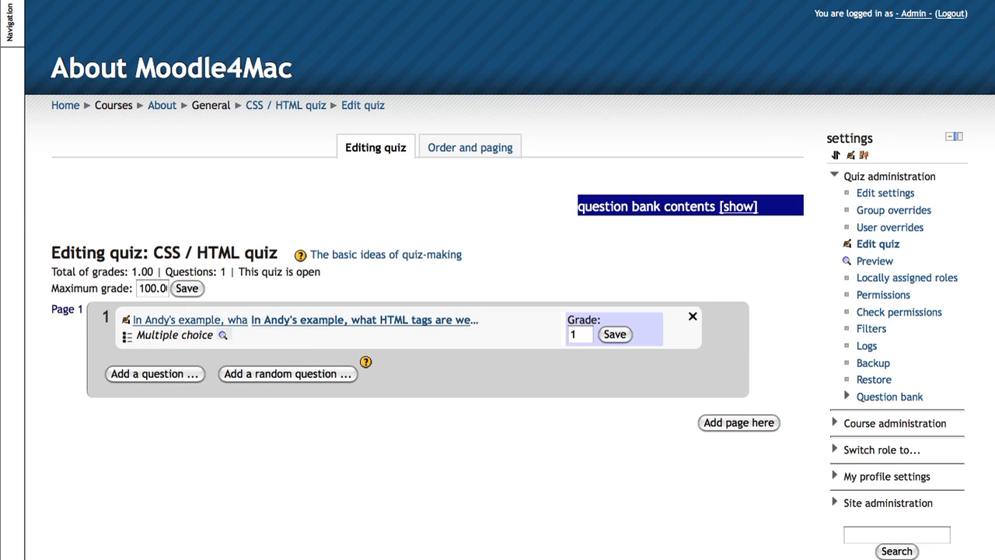
left_click(222, 335)
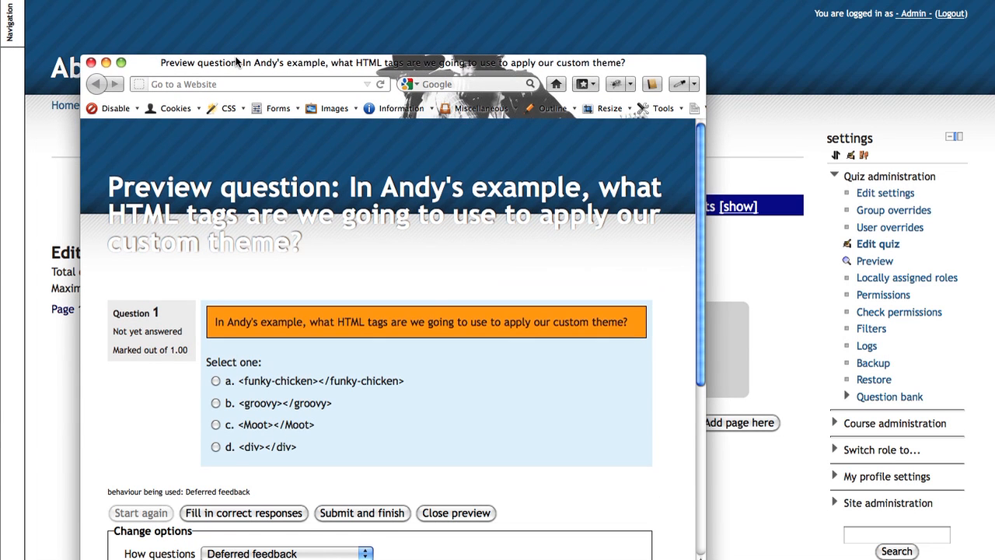
mouse_move(232, 337)
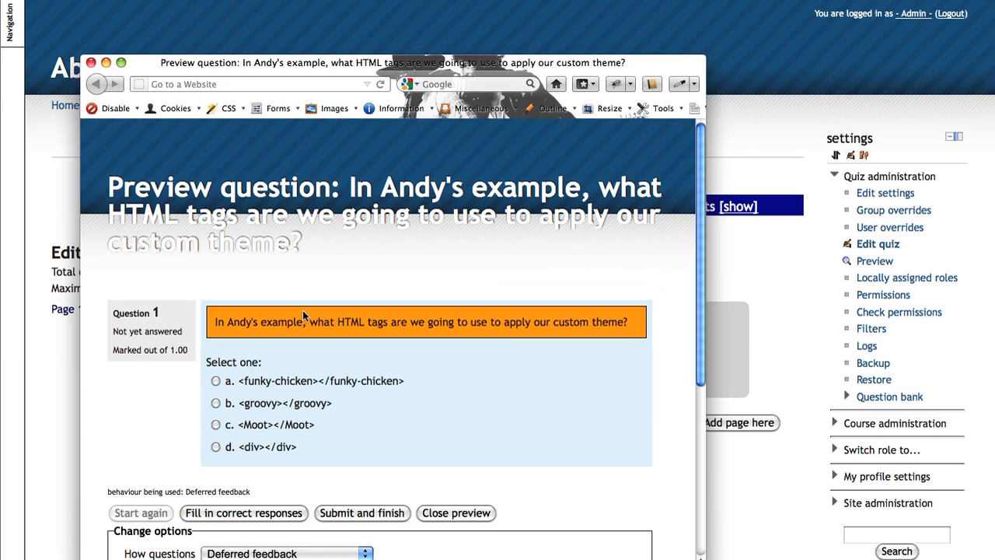
mouse_move(210, 338)
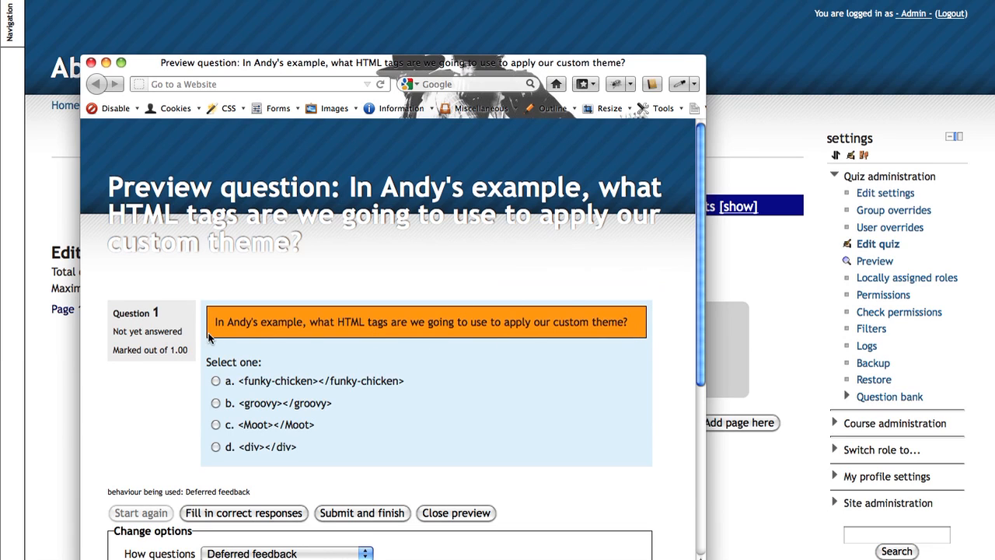
mouse_move(212, 317)
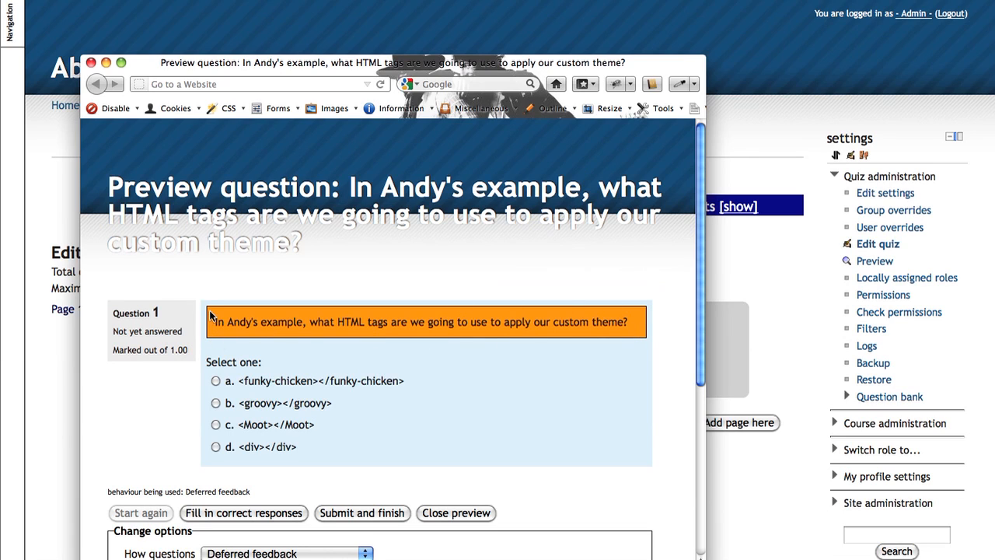
mouse_move(348, 313)
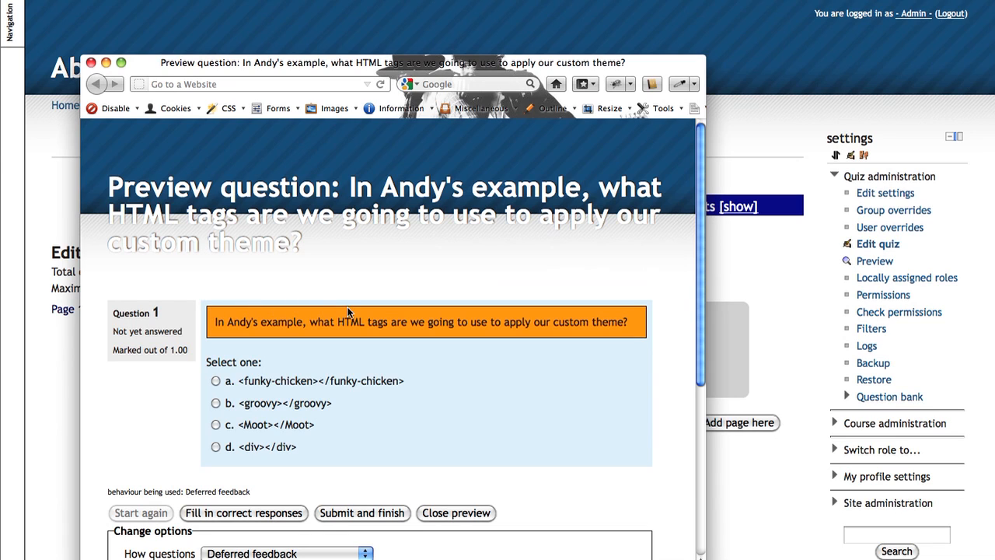
mouse_move(650, 375)
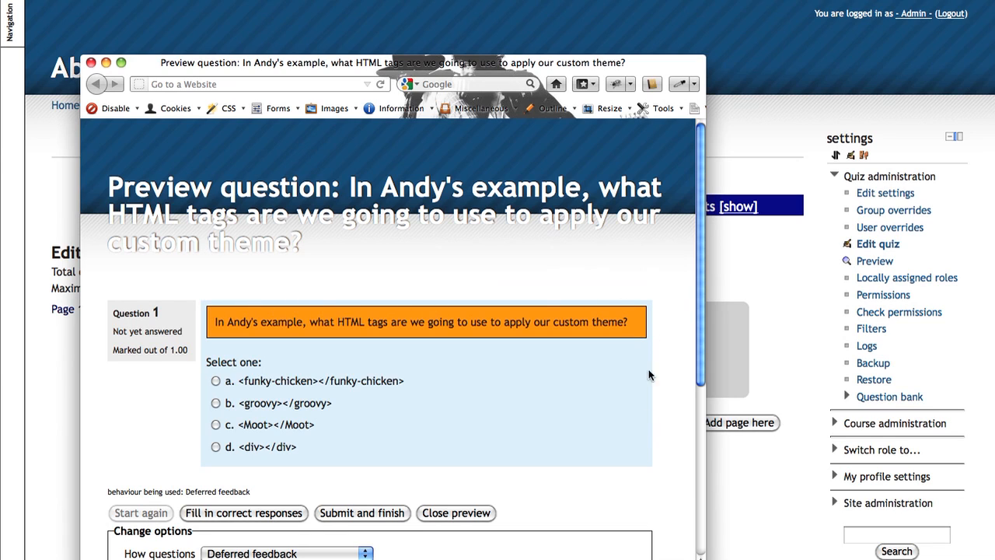
mouse_move(187, 409)
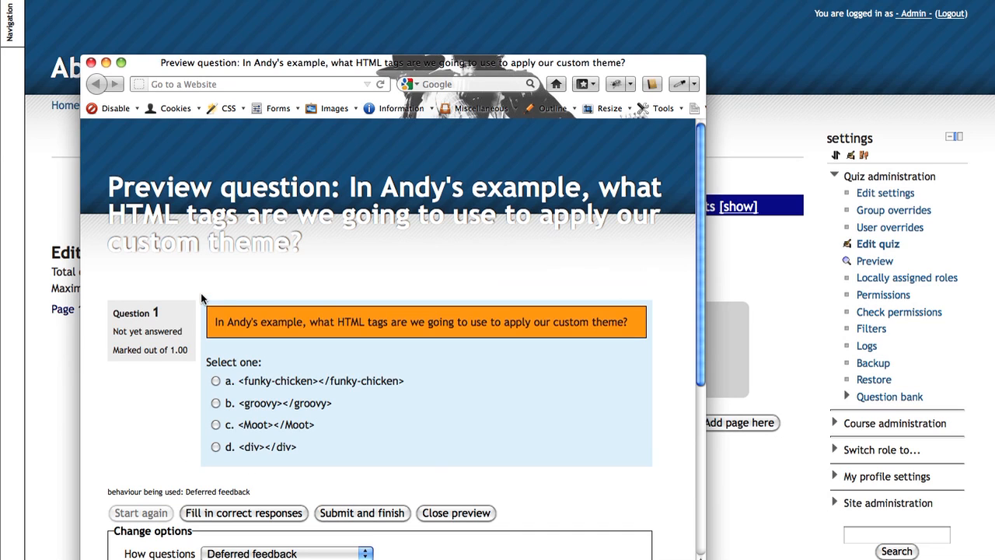
mouse_move(395, 480)
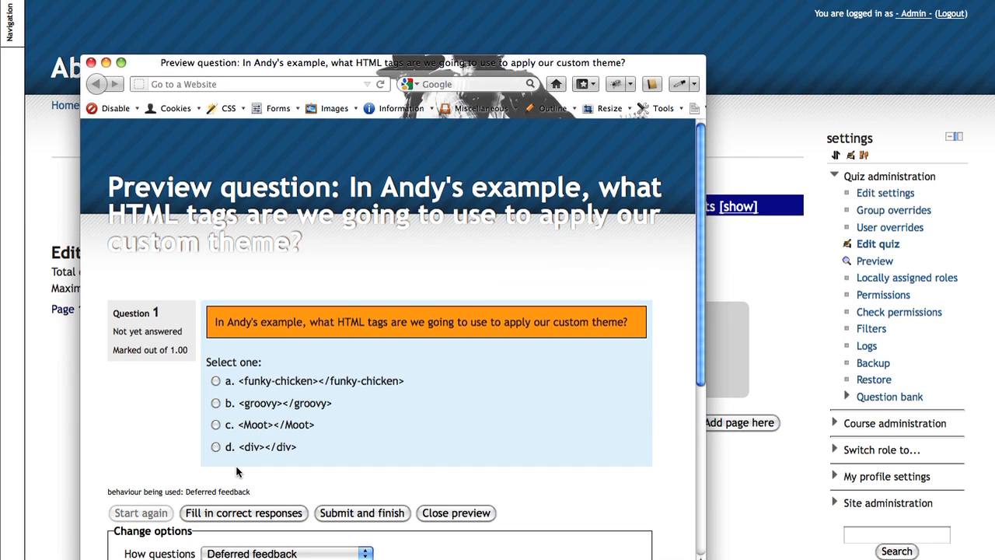
mouse_move(239, 472)
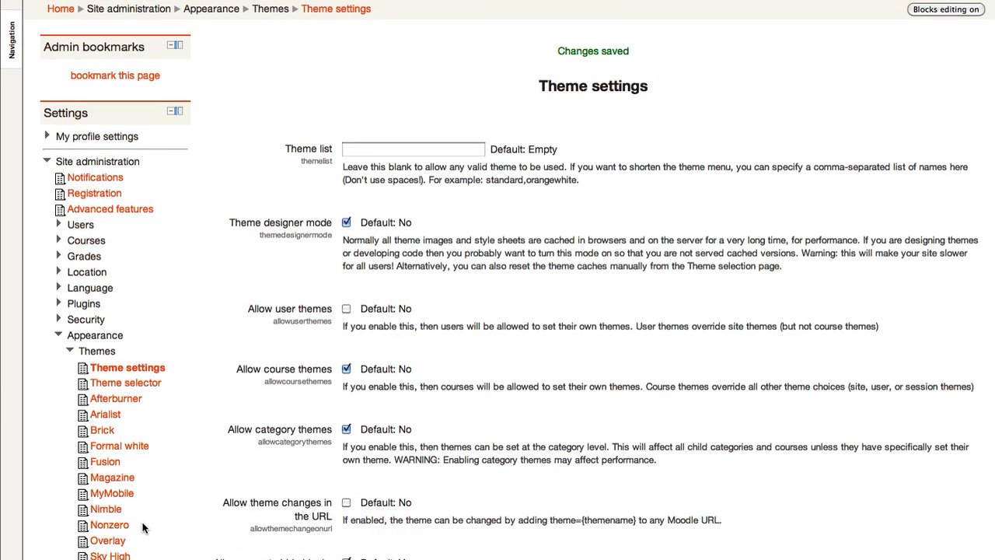
Reopen the Nonzero theme settings page to view the .andy Custom CSS rule.
scroll("down", 3)
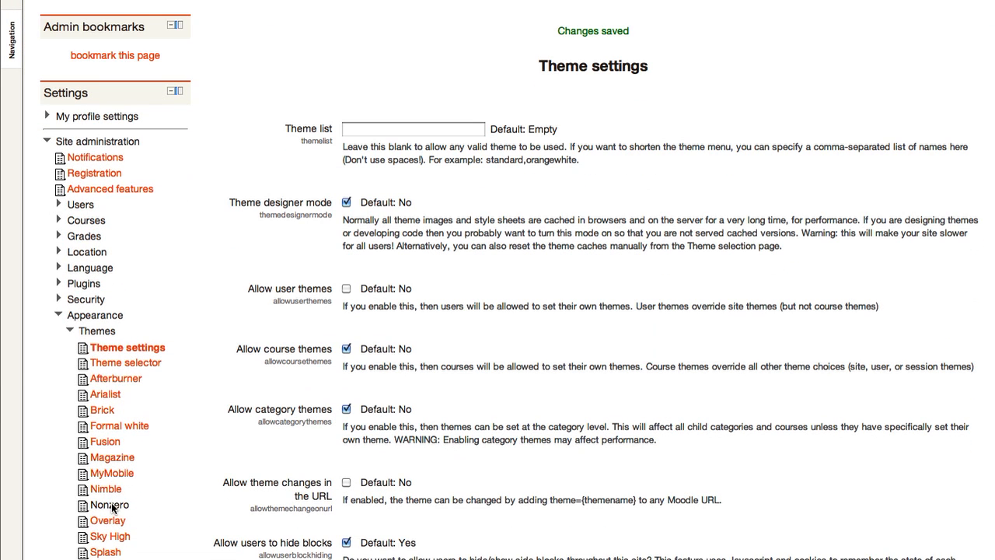
left_click(108, 504)
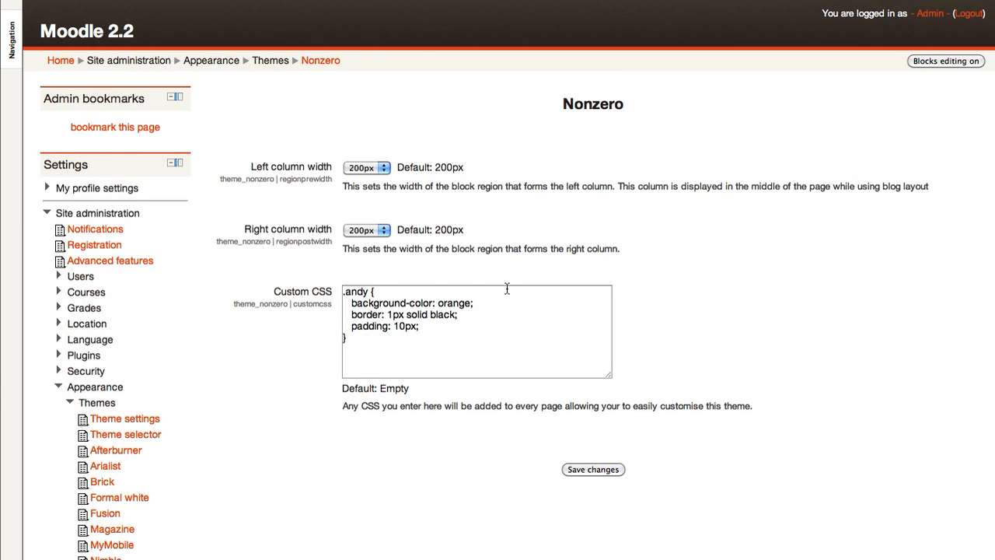
mouse_move(521, 379)
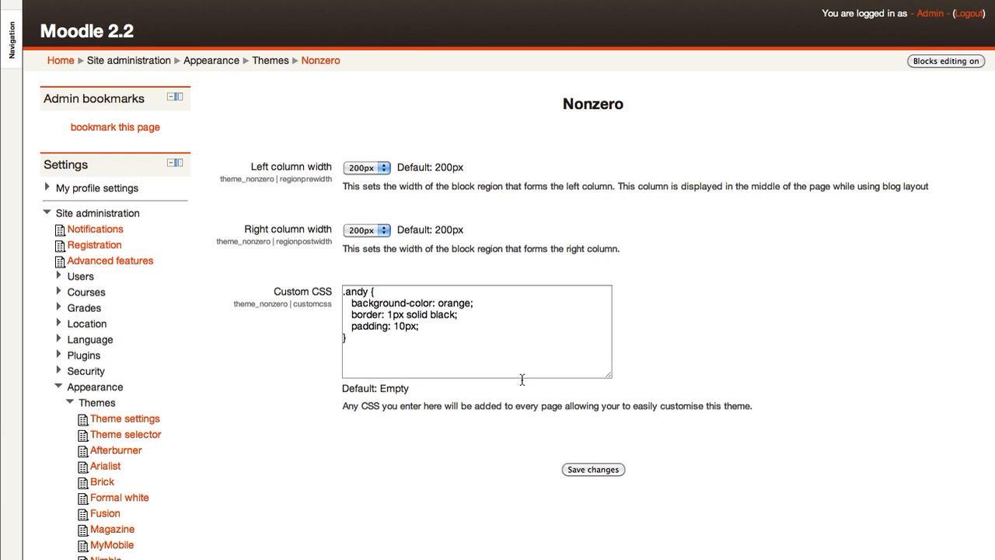